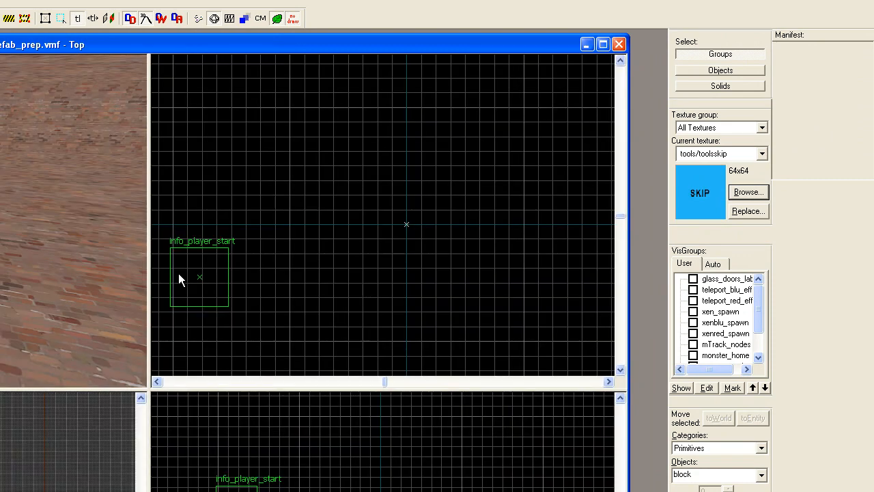
pyautogui.moveTo(414, 234)
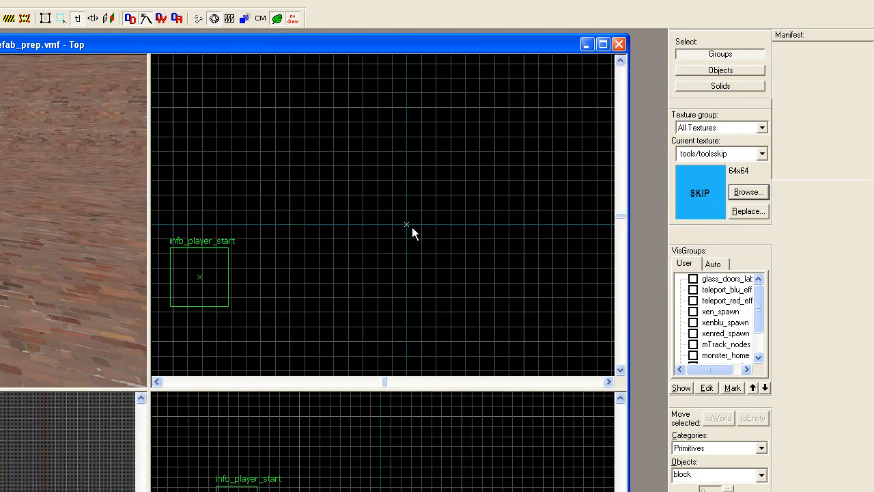
pyautogui.moveTo(402, 213)
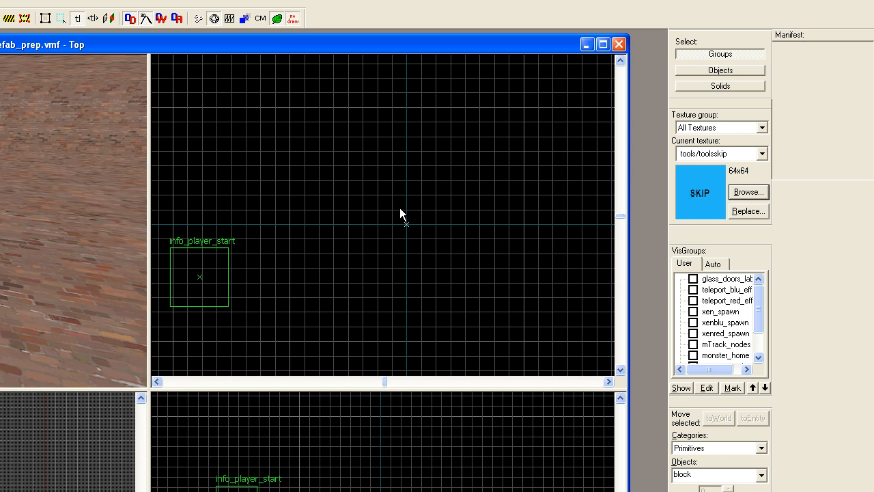
pyautogui.moveTo(736, 205)
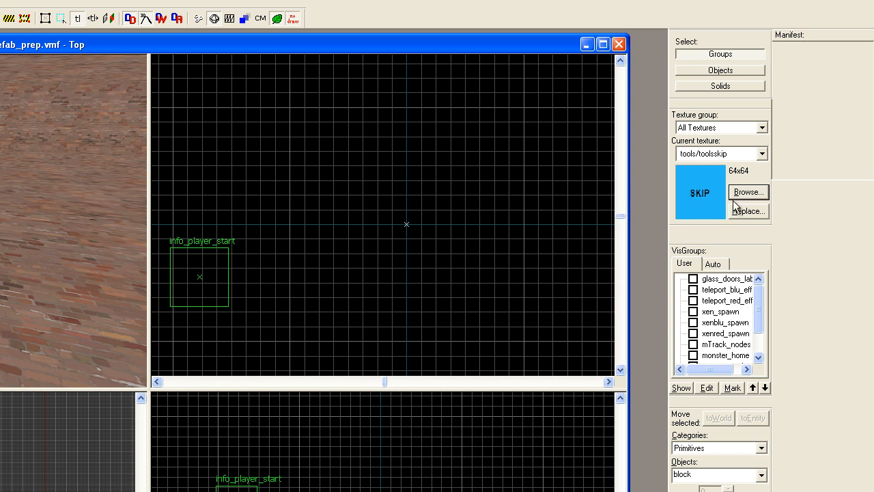
pyautogui.moveTo(748, 194)
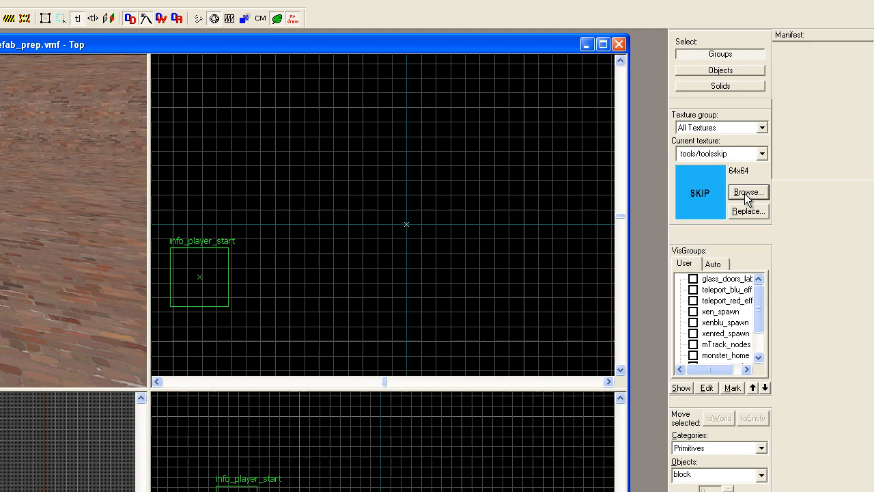
pyautogui.moveTo(695, 206)
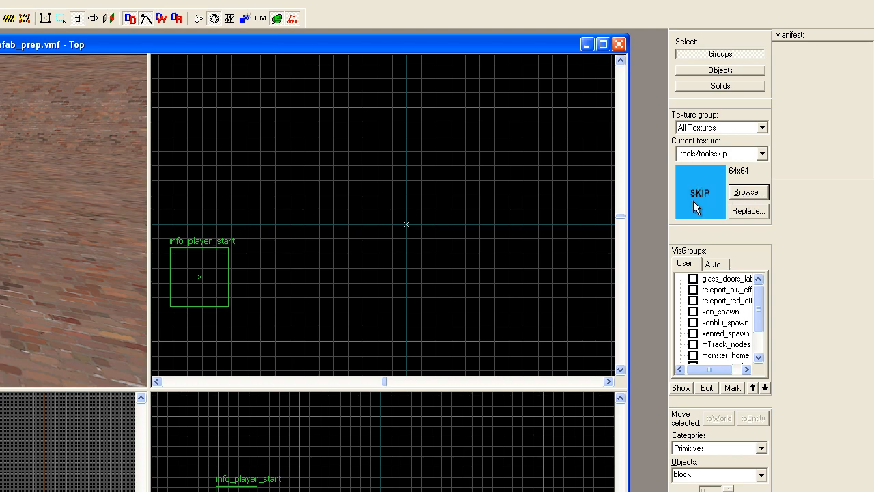
# - Shorten the 16 × 16 skip block to 64 units tall in the Side 2D view
pyautogui.click(747, 191)
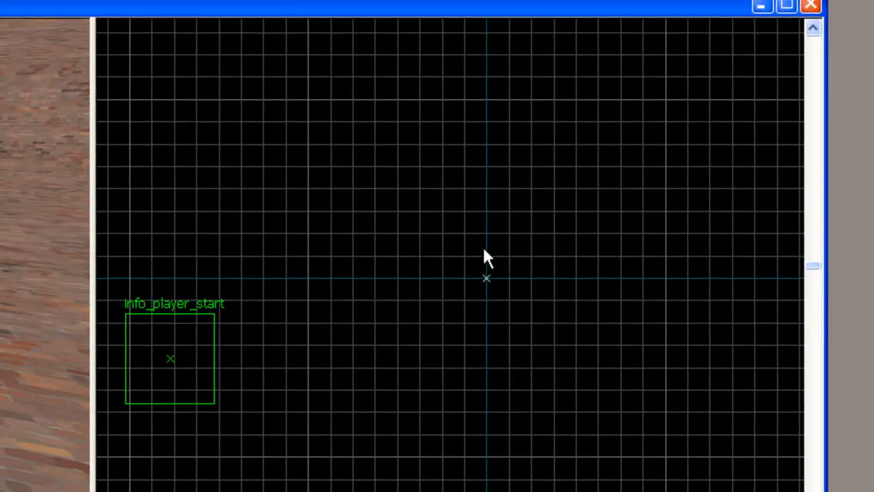
pyautogui.moveTo(473, 268)
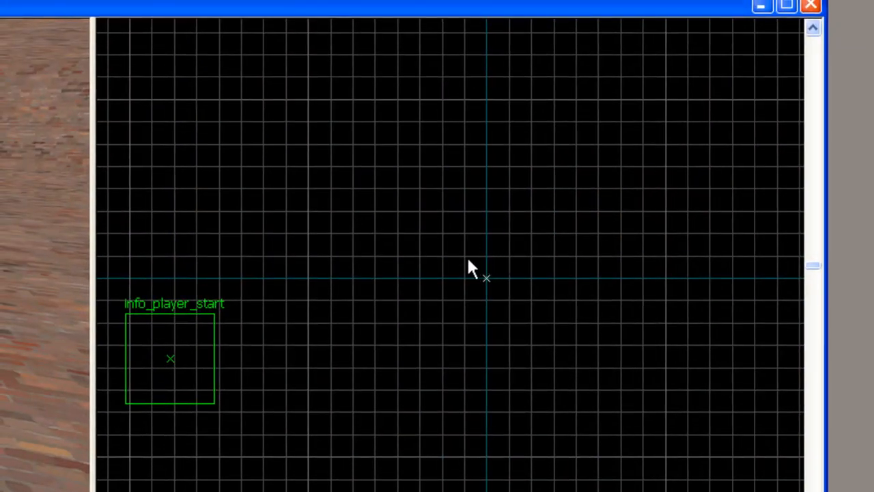
pyautogui.moveTo(484, 303)
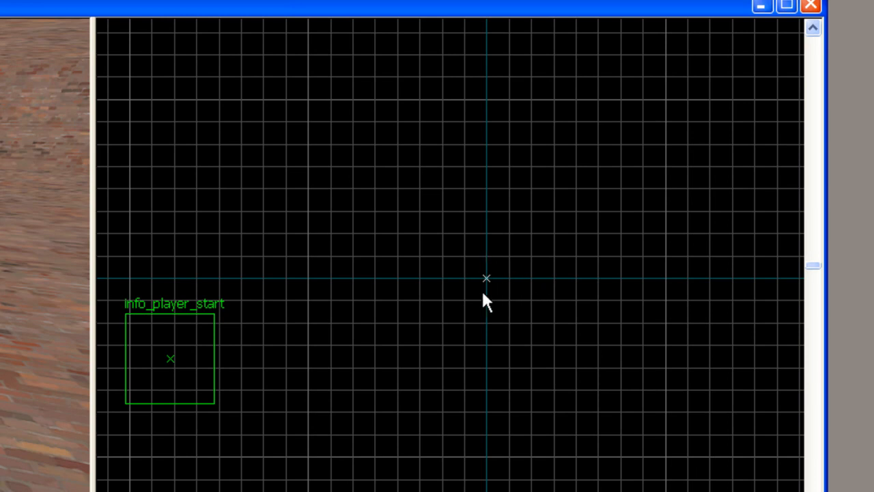
pyautogui.moveTo(489, 308)
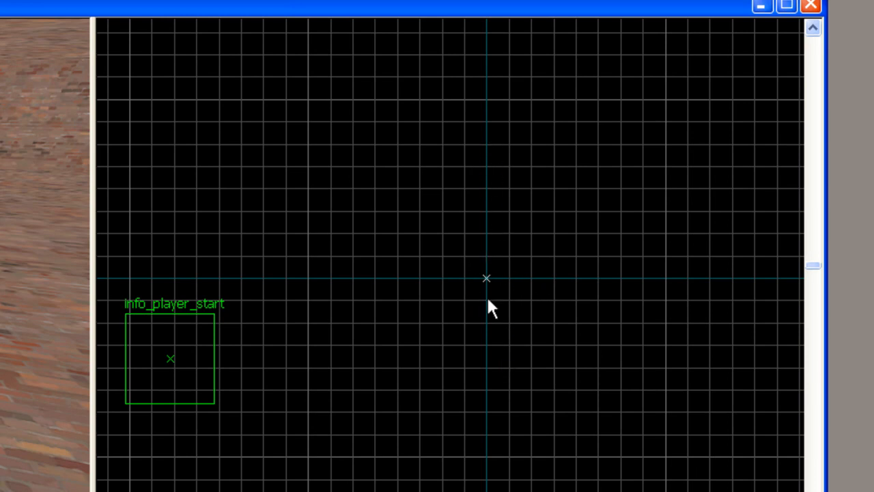
pyautogui.moveTo(469, 269)
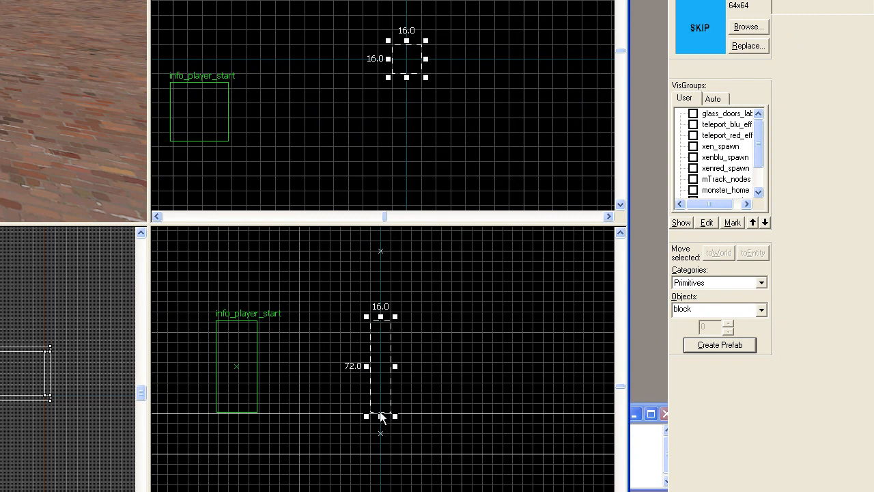
pyautogui.moveTo(380, 417); pyautogui.dragTo(379, 426)
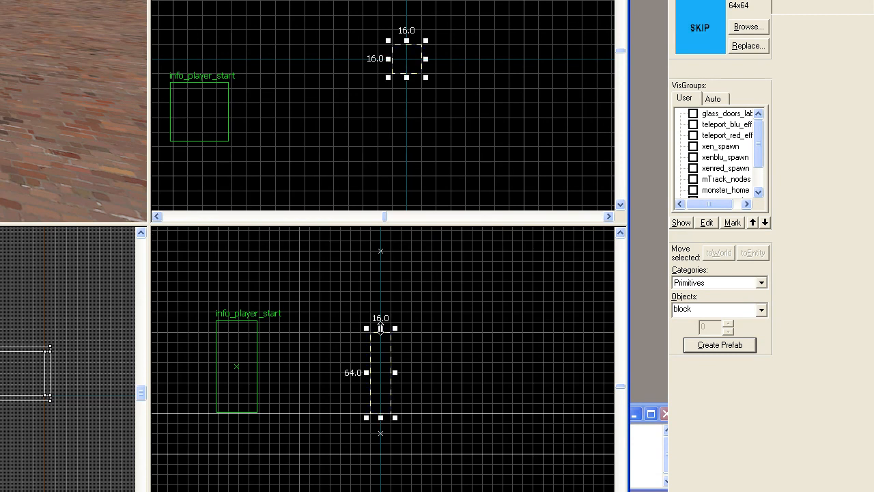
pyautogui.moveTo(379, 418)
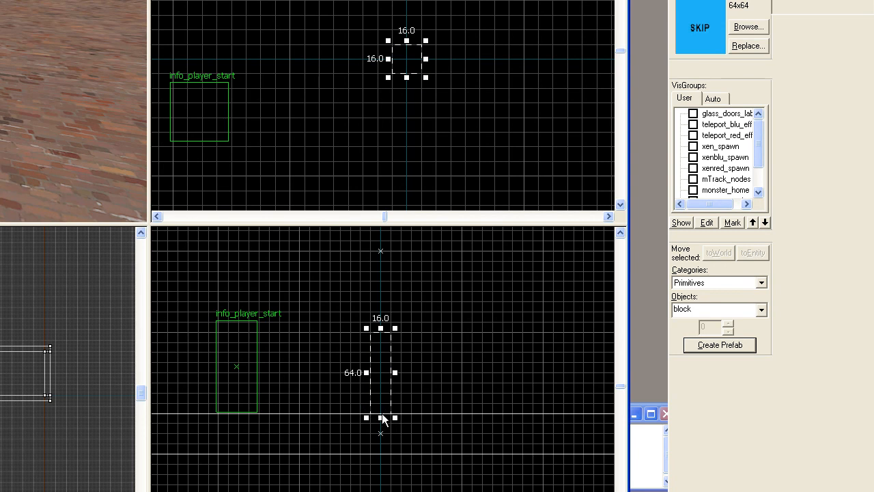
pyautogui.moveTo(394, 421)
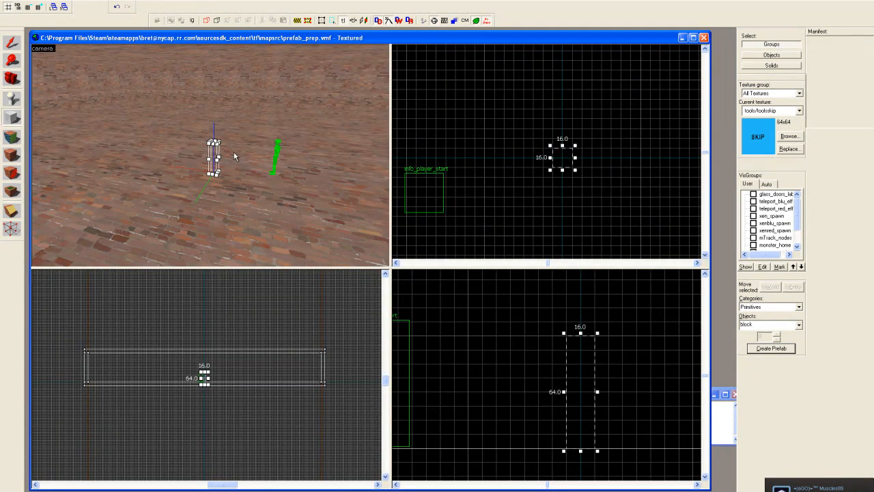
pyautogui.moveTo(221, 161)
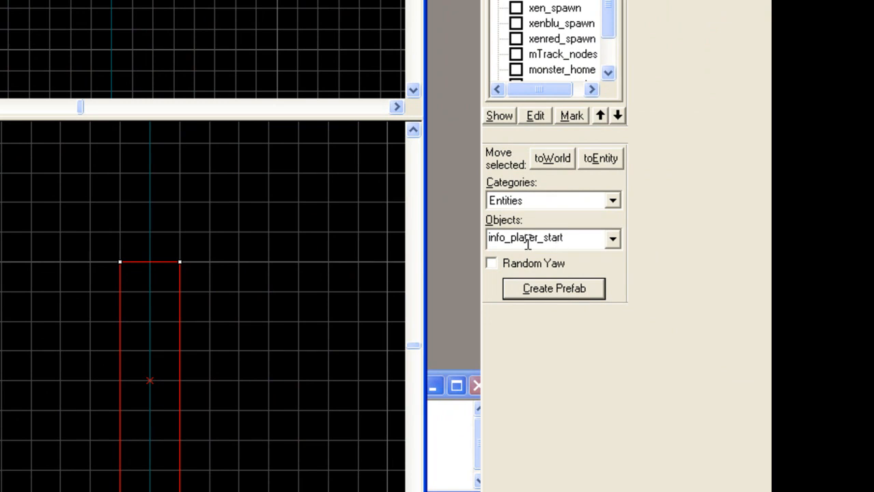
# - Filter the entity list with 'cube' and choose env_cubemap as the entity to place
pyautogui.write('c')
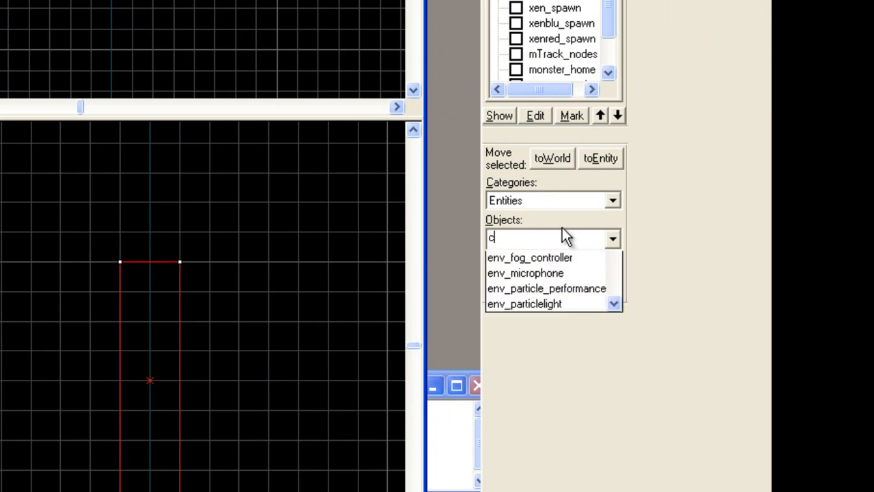
pyautogui.write('ube')
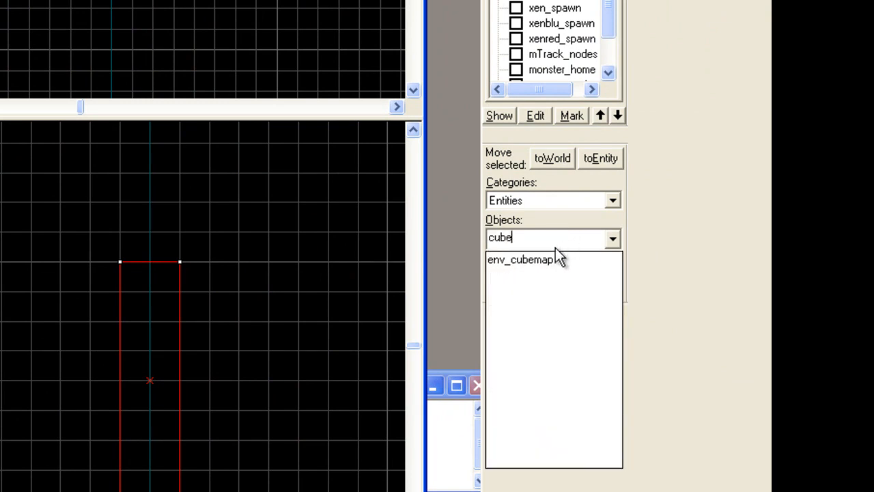
pyautogui.click(522, 259)
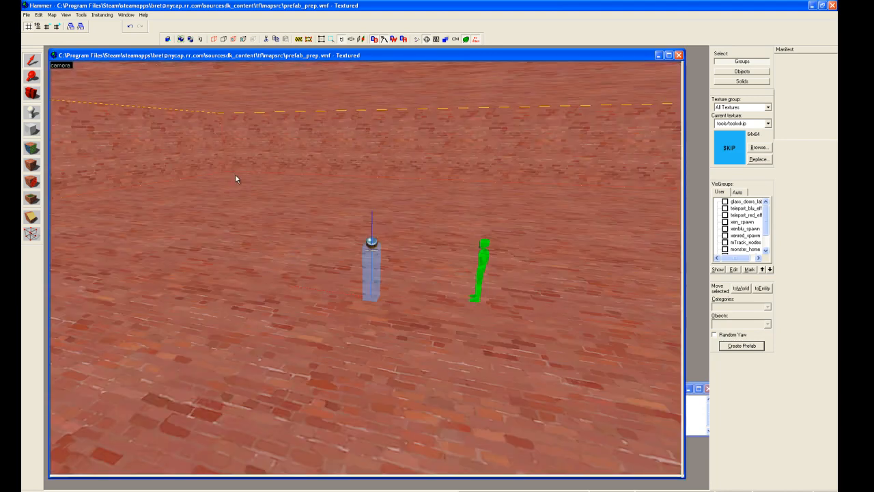
# - Select the cubemap with the skip block and start Create Prefab from the Objects panel
pyautogui.click(368, 245)
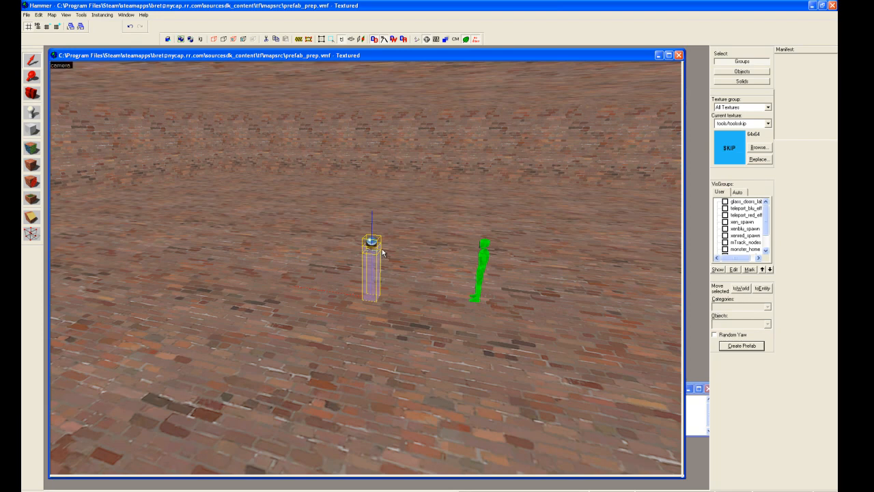
pyautogui.moveTo(368, 255)
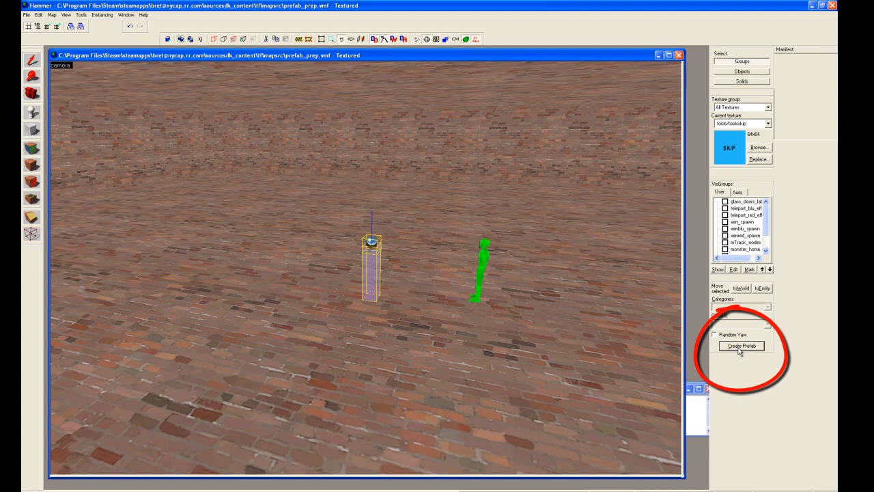
pyautogui.click(742, 345)
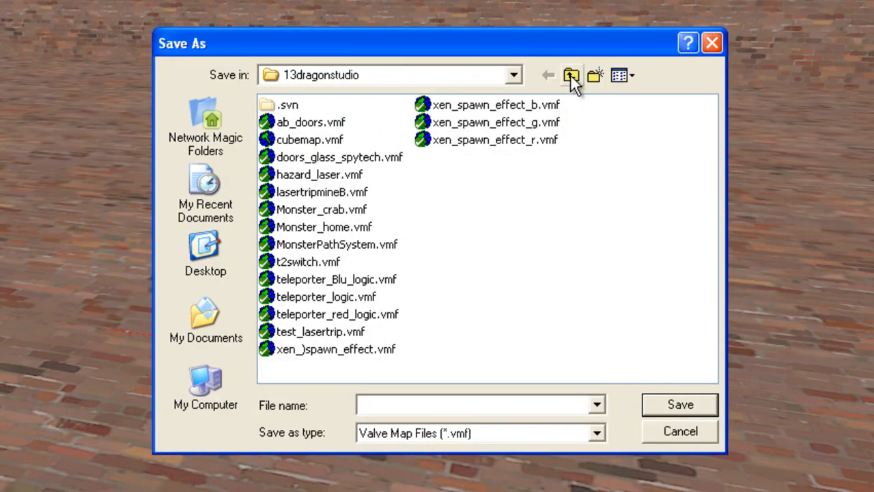
# - Move the save location up from 13dragonstudio to the main prefabs folder
pyautogui.click(569, 75)
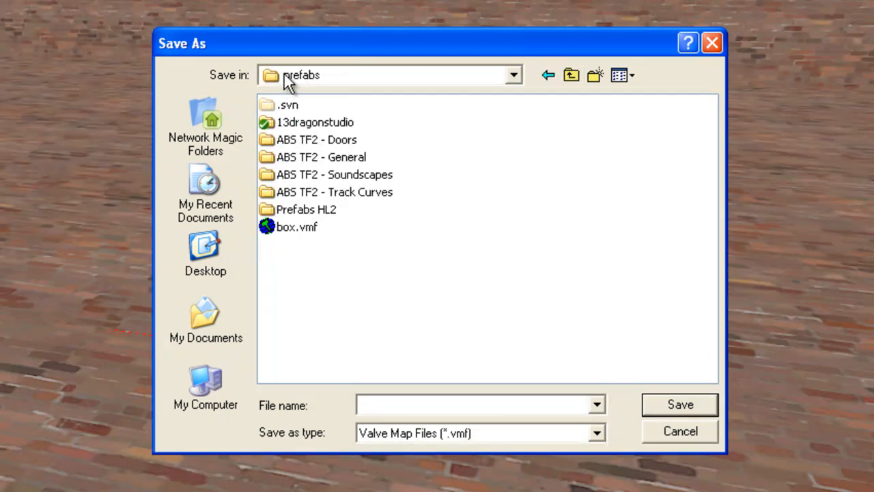
pyautogui.moveTo(325, 130)
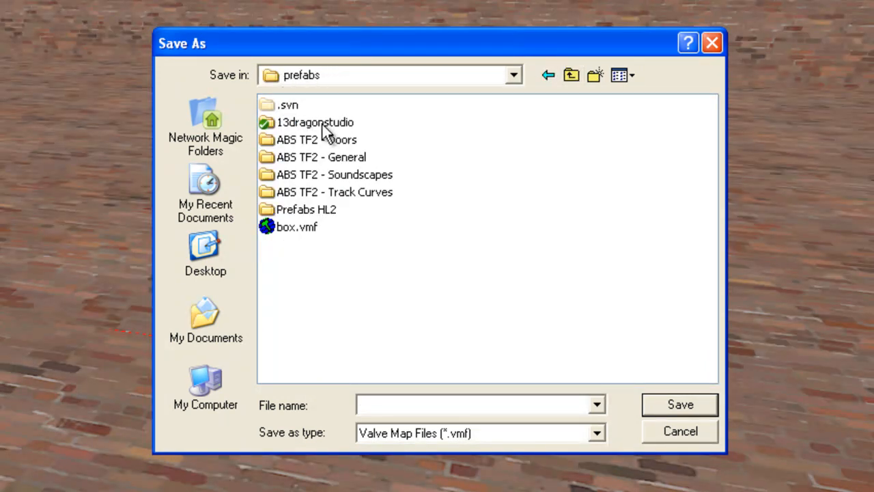
pyautogui.click(471, 405)
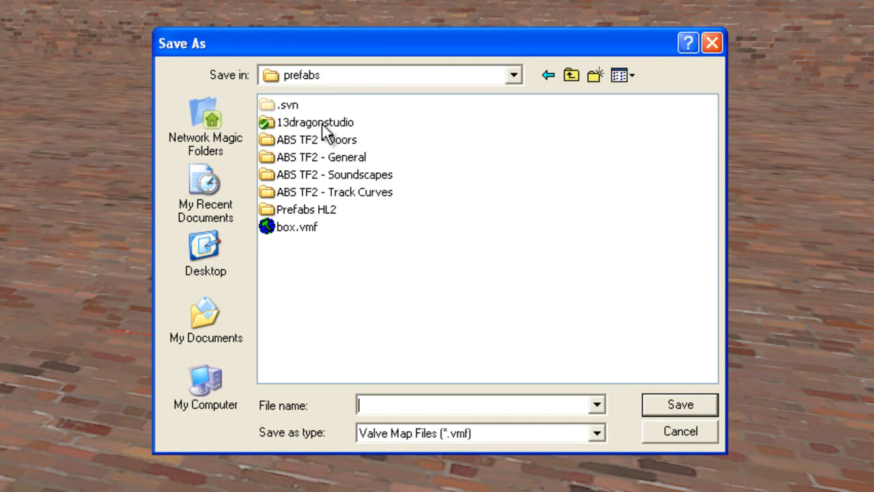
pyautogui.moveTo(298, 123)
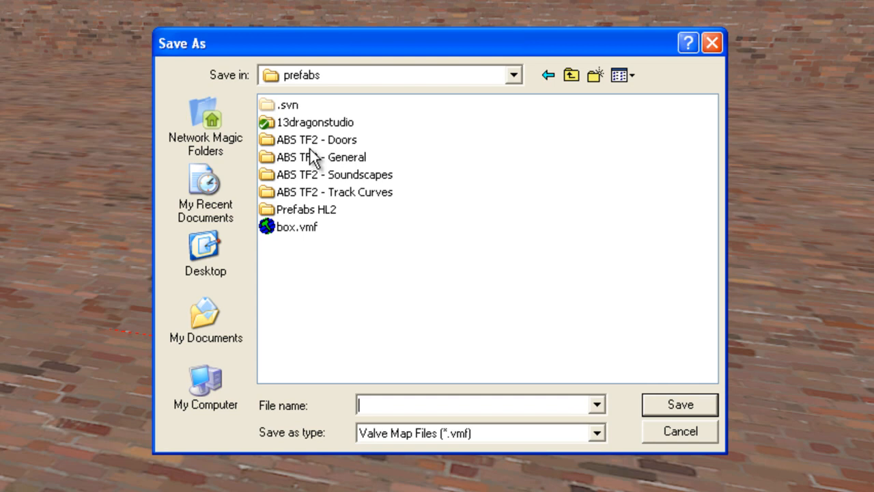
pyautogui.moveTo(302, 273)
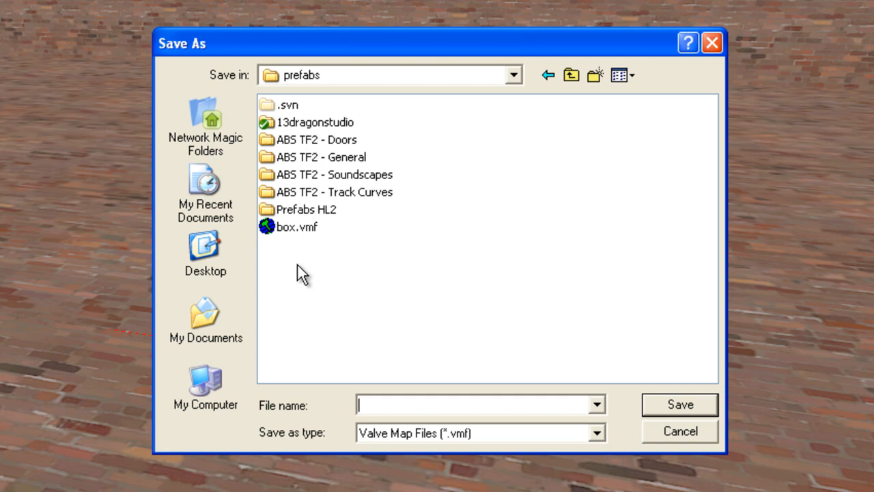
pyautogui.moveTo(289, 268)
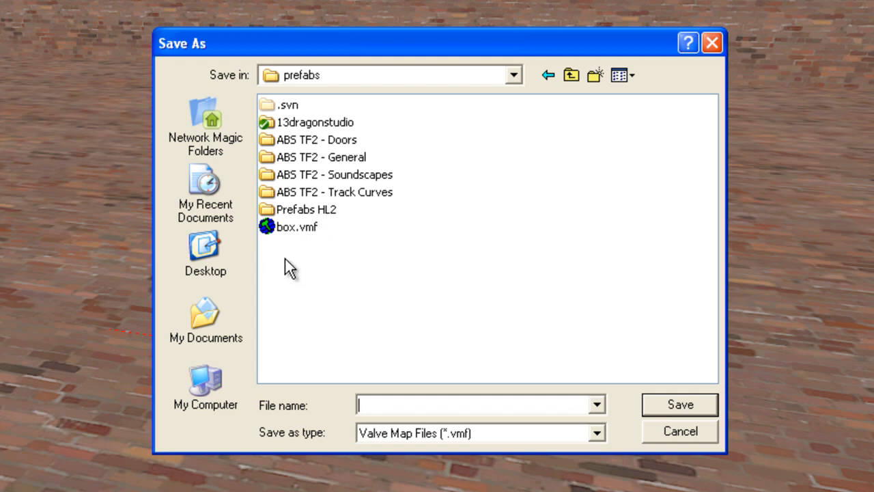
pyautogui.moveTo(427, 352)
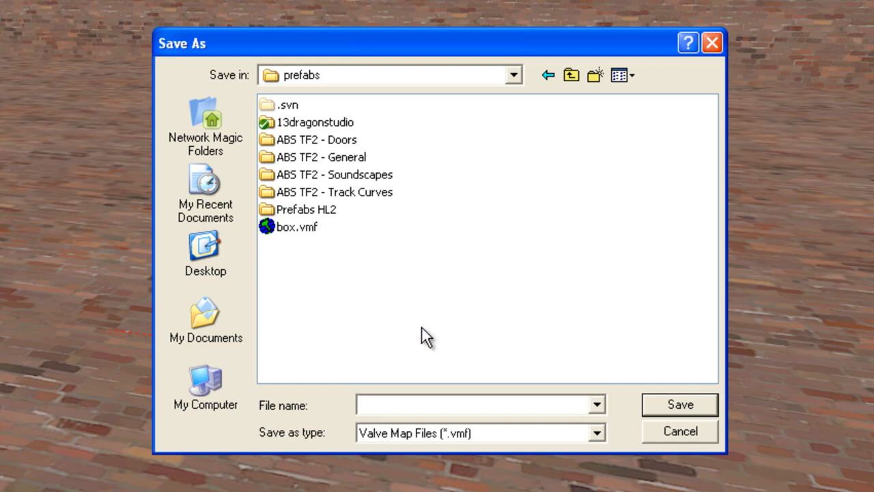
# - Name the prefab cubemap_tutorial.vmf and save it in the prefabs folder
pyautogui.write('cube')
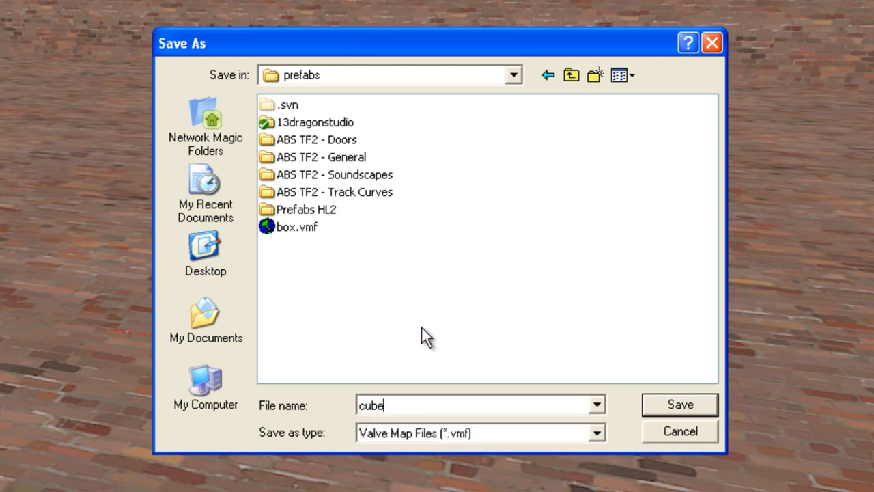
pyautogui.write('map_tutorial')
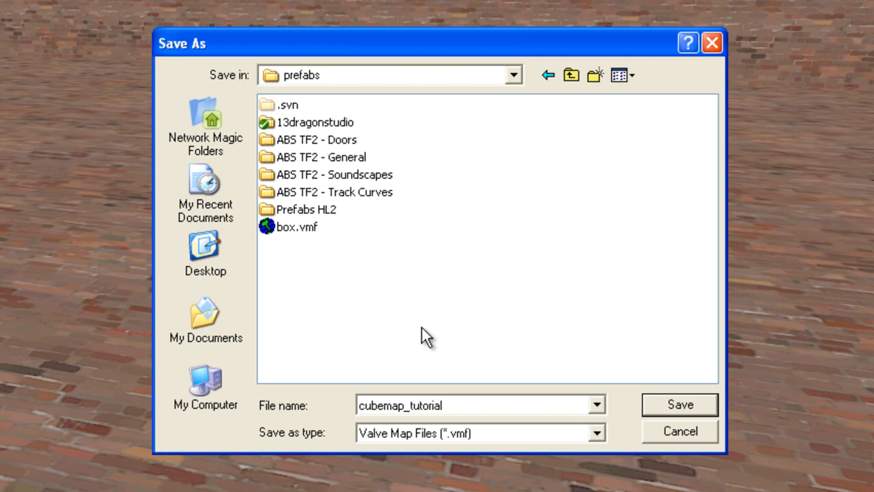
pyautogui.click(423, 404)
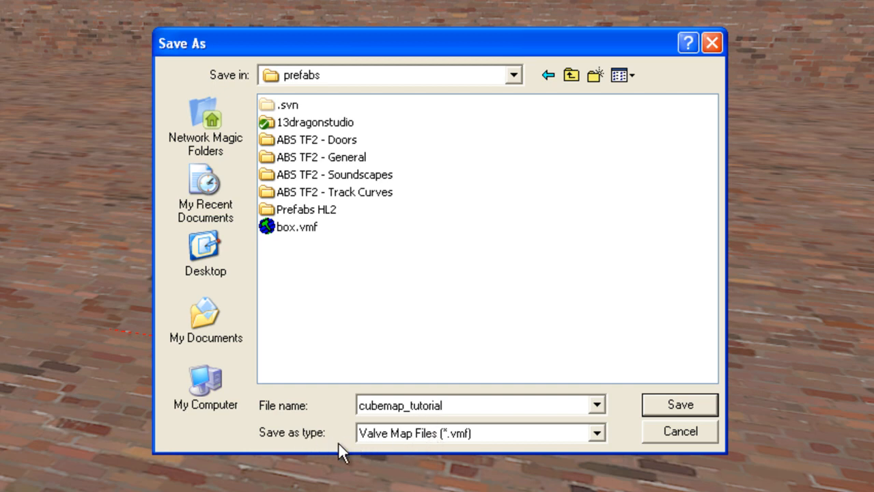
pyautogui.moveTo(471, 452)
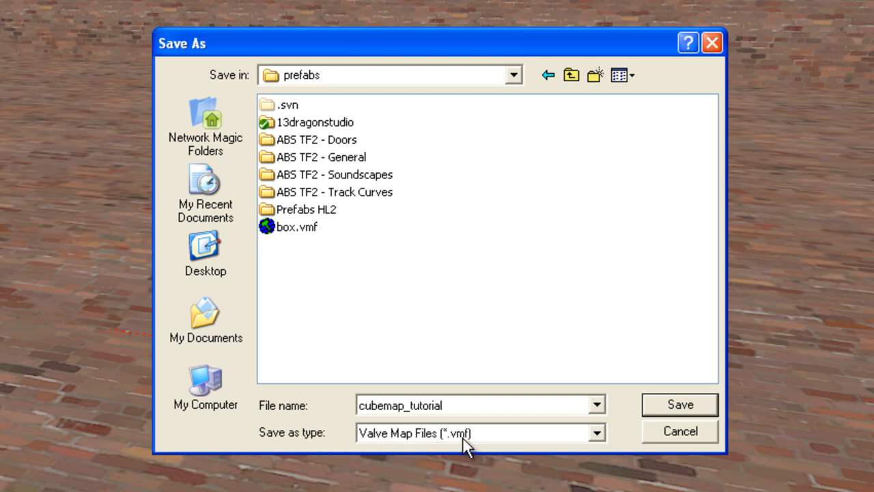
pyautogui.click(464, 405)
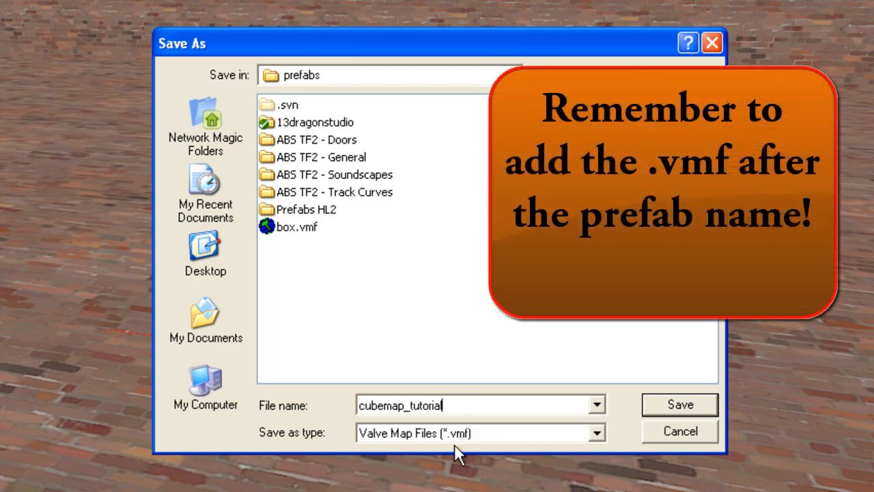
pyautogui.moveTo(330, 259)
pyautogui.write('.vmf')
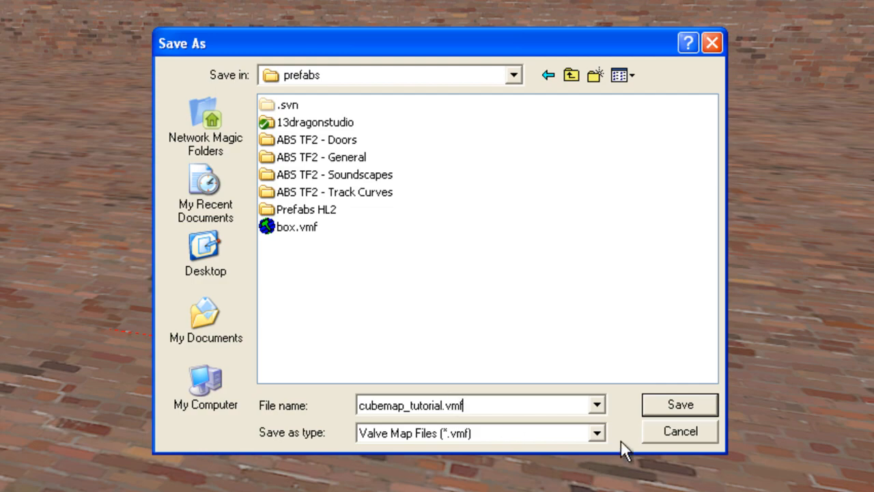
pyautogui.click(680, 405)
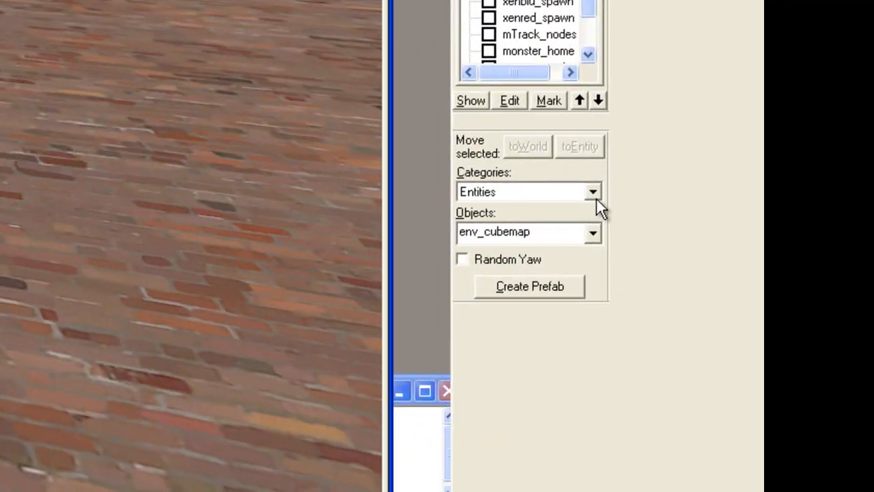
# - Set Categories to Prefabs and list the prefabs, showing cubemap_tutorial beside box
pyautogui.click(593, 191)
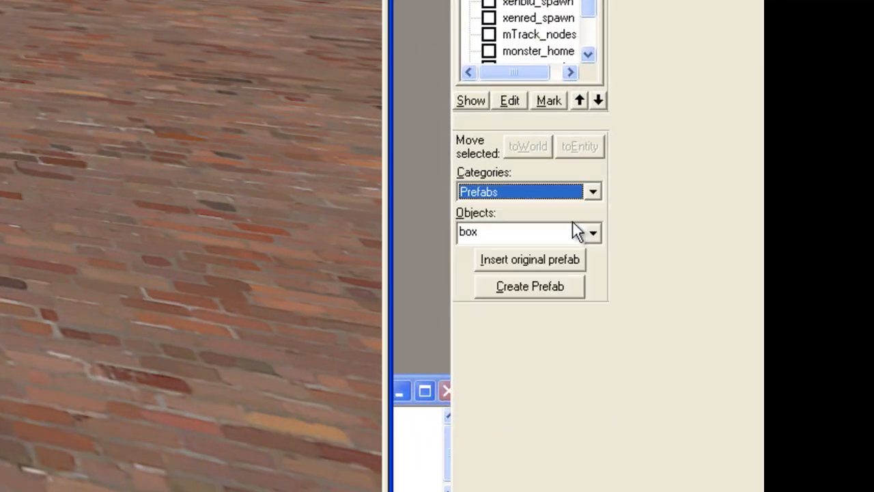
pyautogui.click(591, 233)
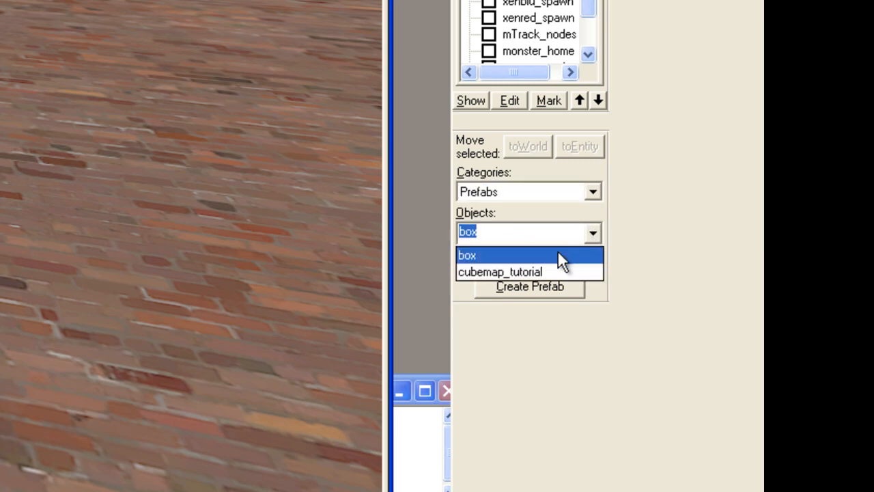
pyautogui.moveTo(517, 281)
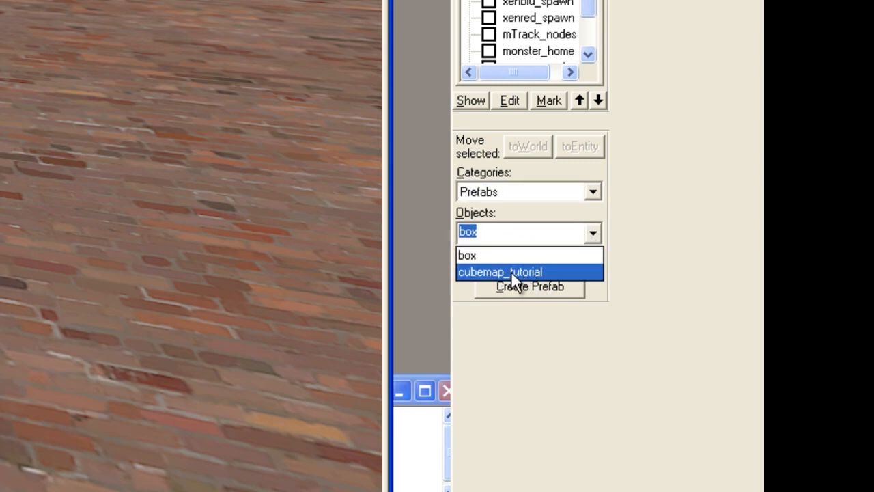